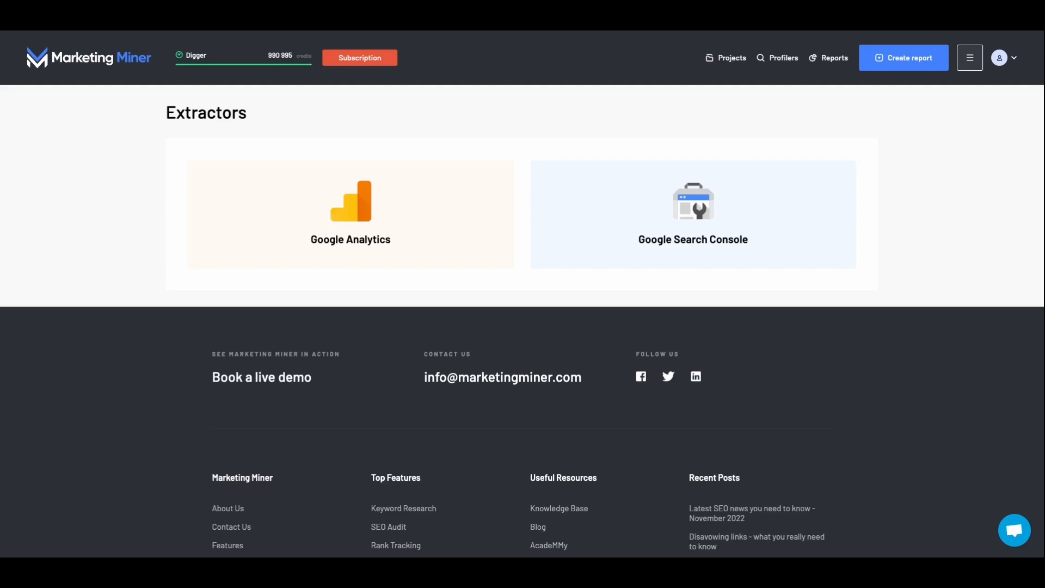
mouse_move(871, 202)
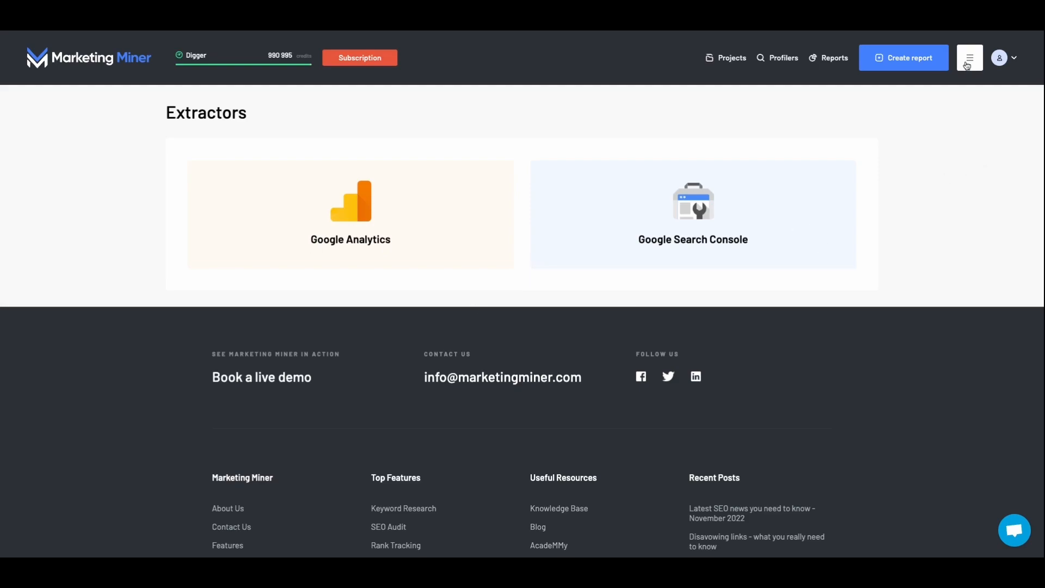
Step: Return to Extractors, open the Google Analytics extractor and list its version options
click(969, 57)
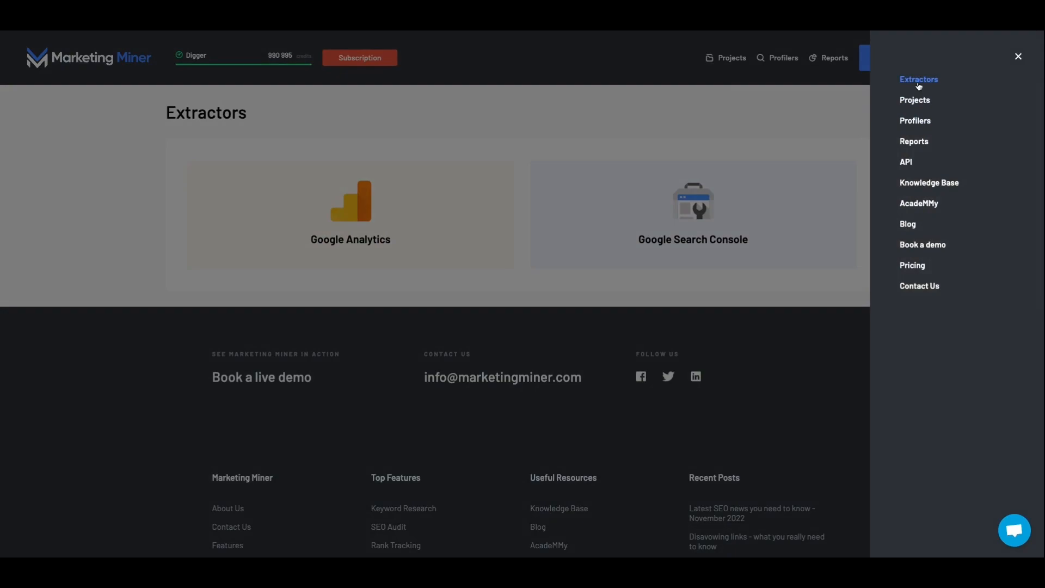
click(1017, 56)
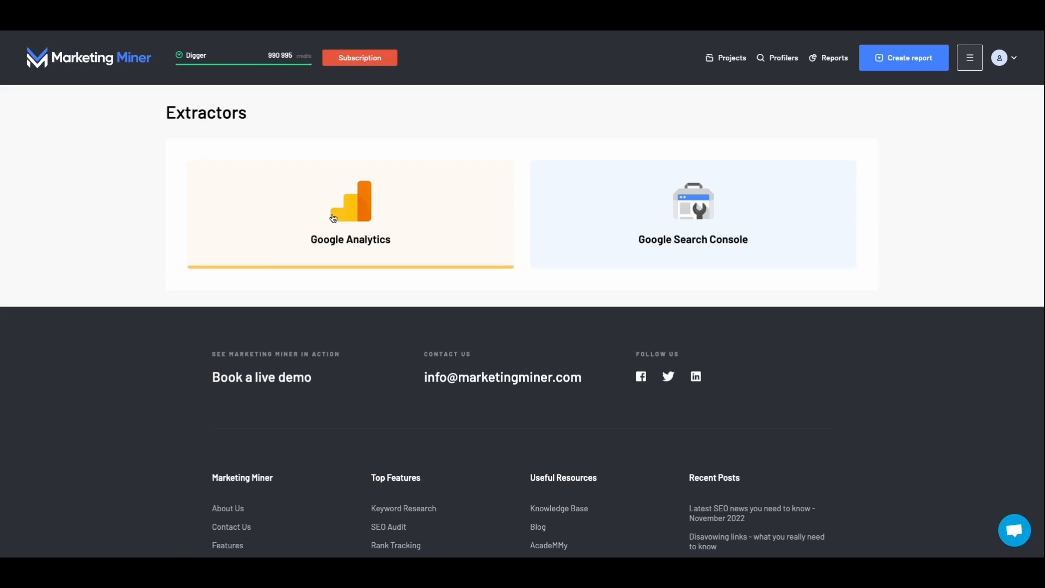
click(350, 214)
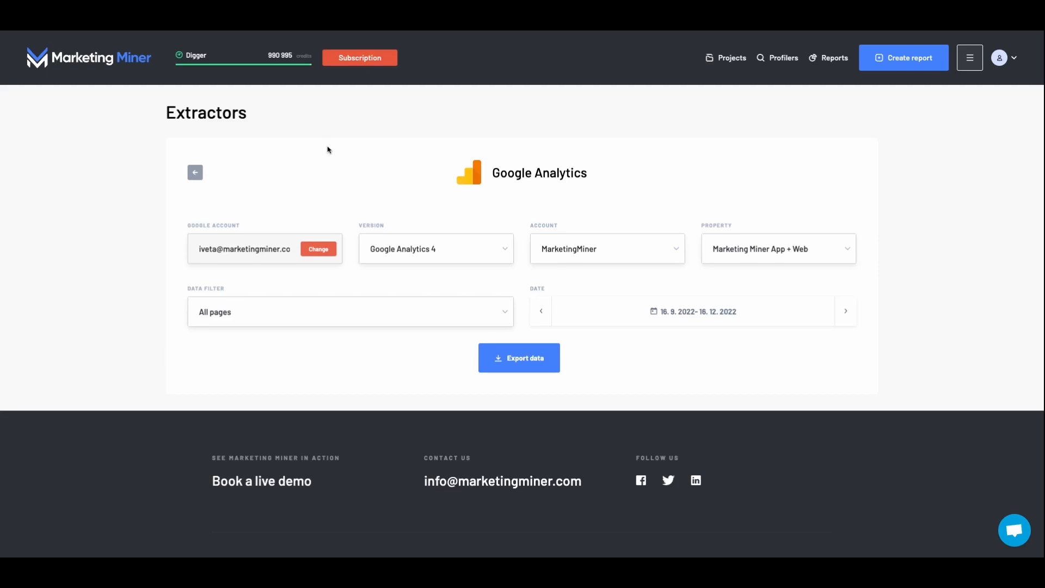
mouse_move(436, 148)
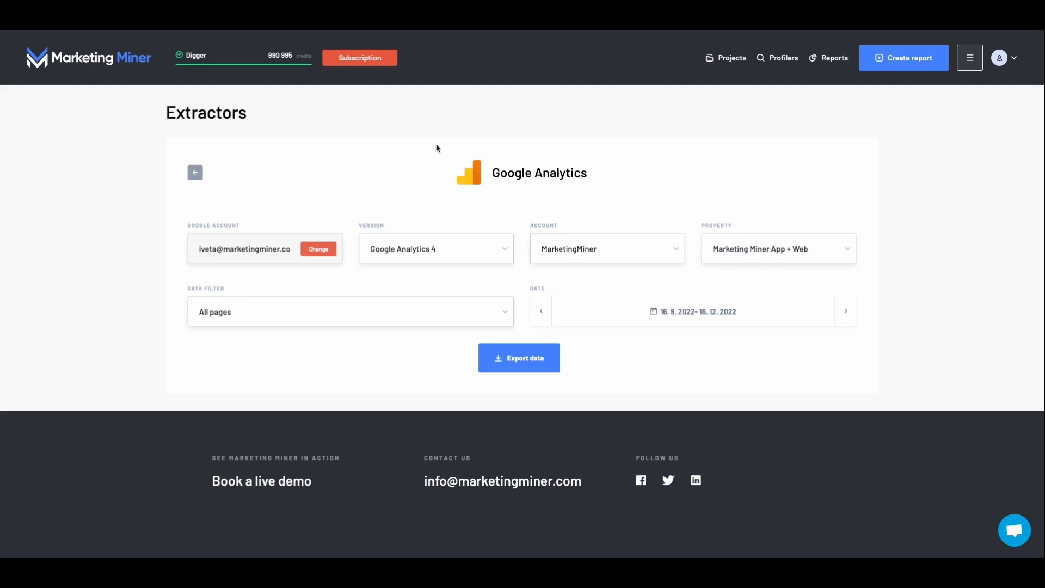
mouse_move(416, 225)
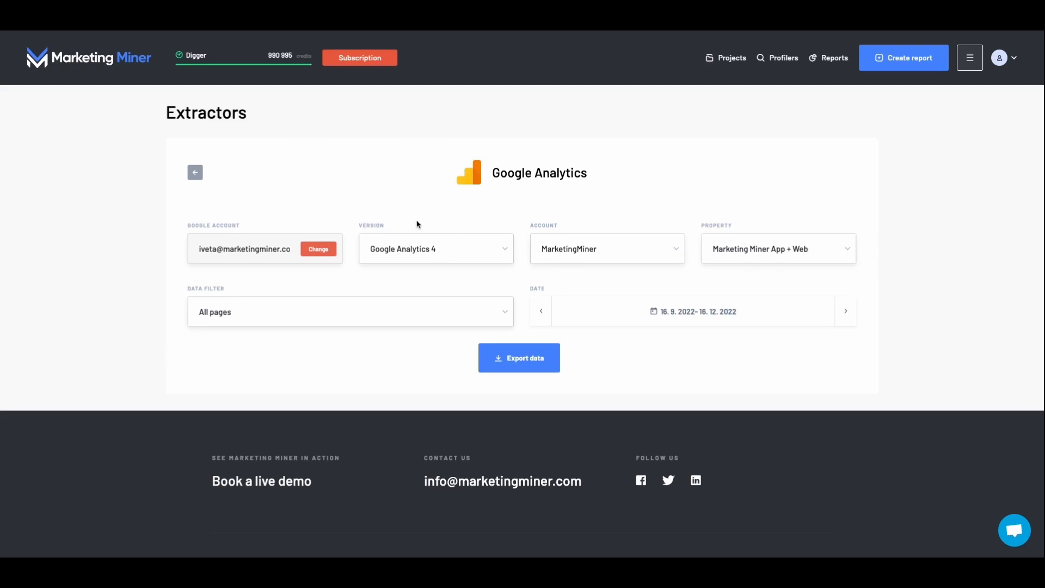
click(436, 249)
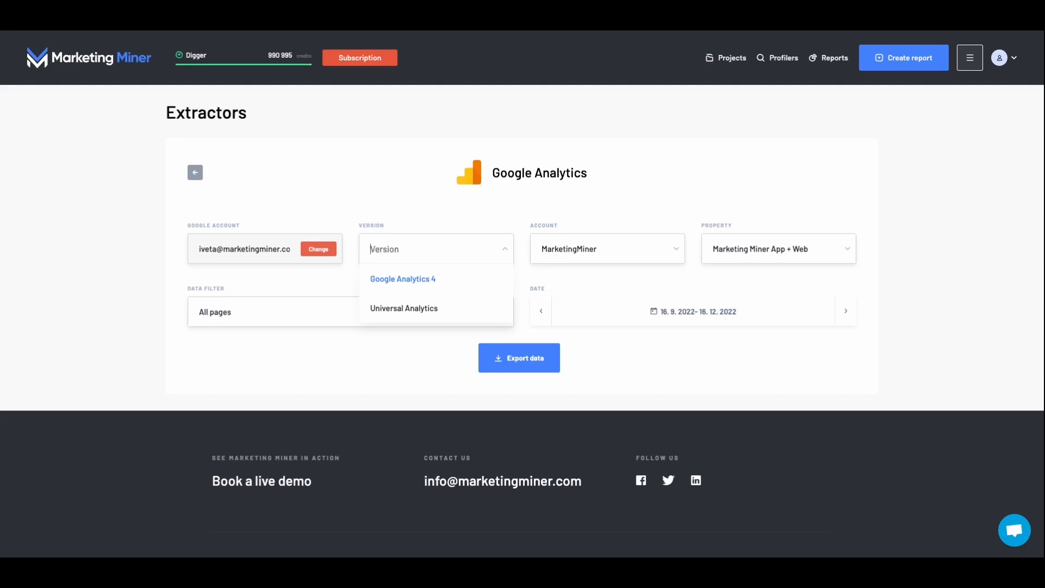
Step: Export Google Analytics 4 Landing Pages data for this month, 1. 12.–16. 12. 2022
click(403, 279)
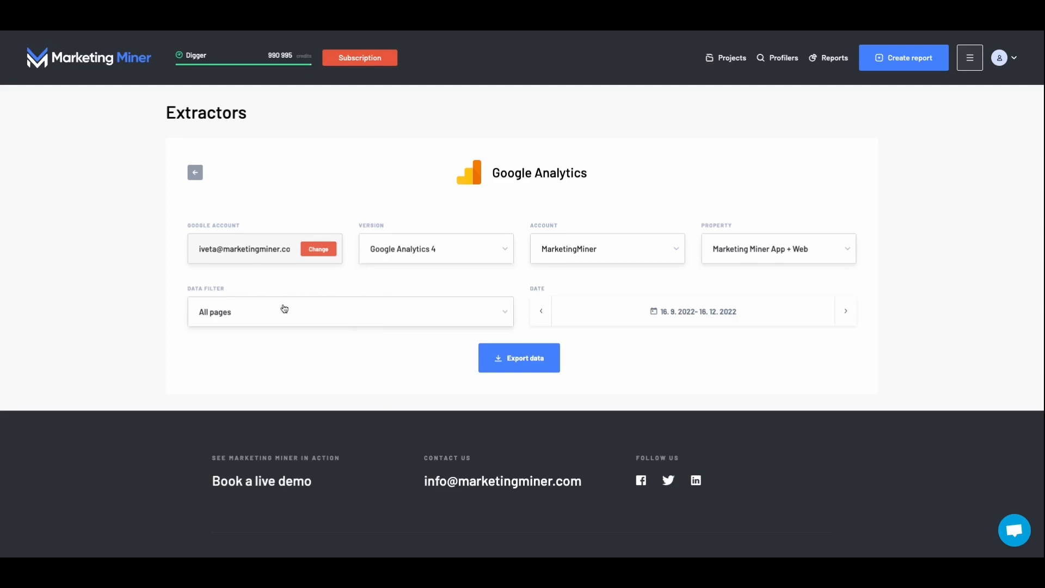
mouse_move(274, 307)
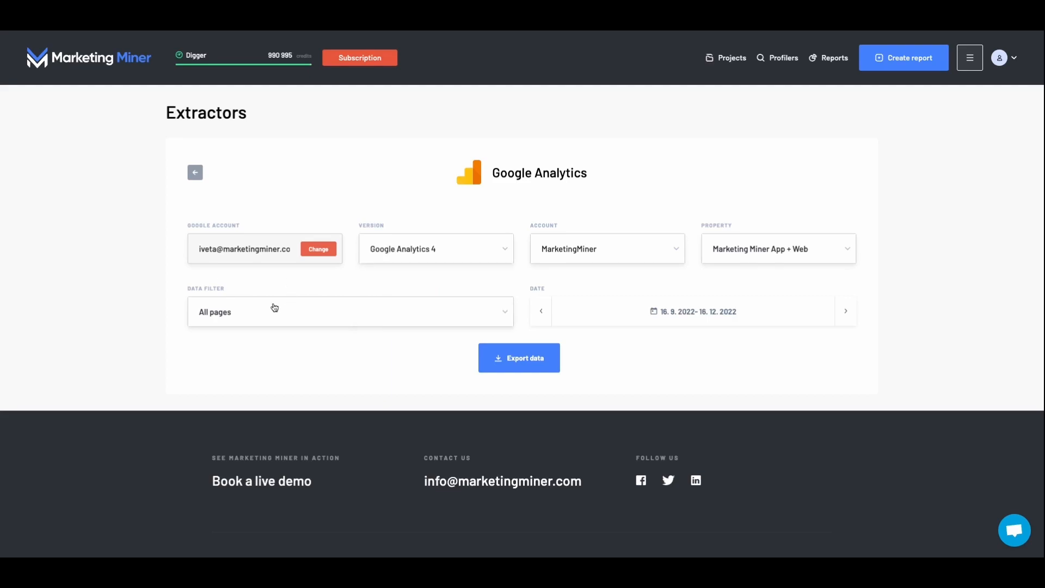
click(349, 312)
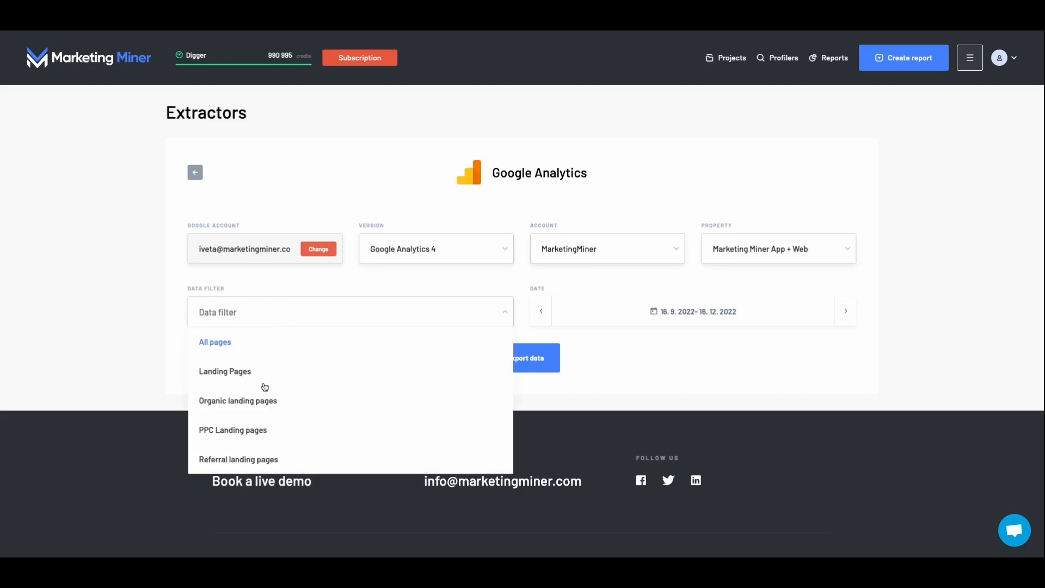
mouse_move(250, 384)
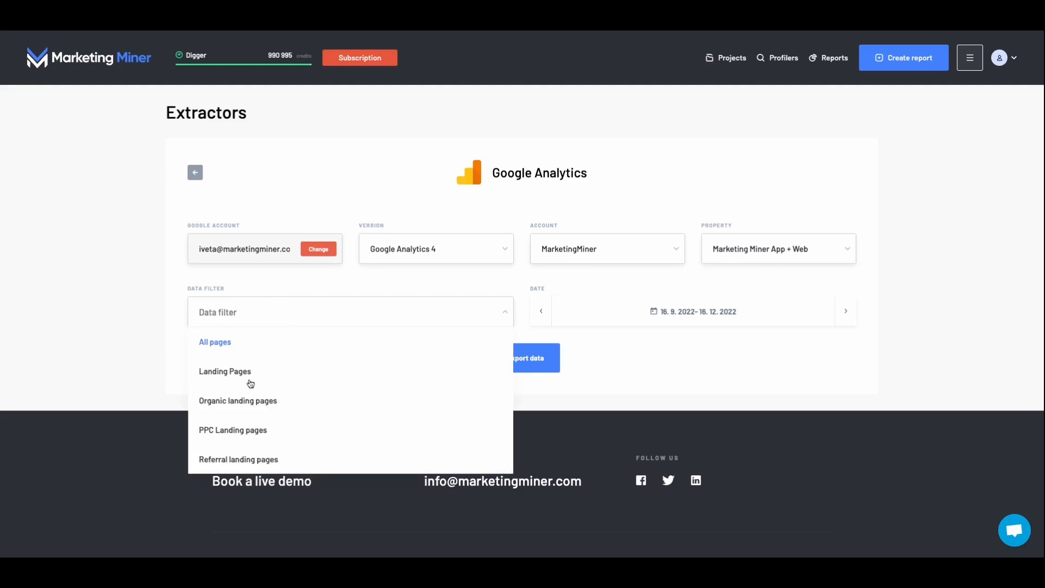
mouse_move(279, 412)
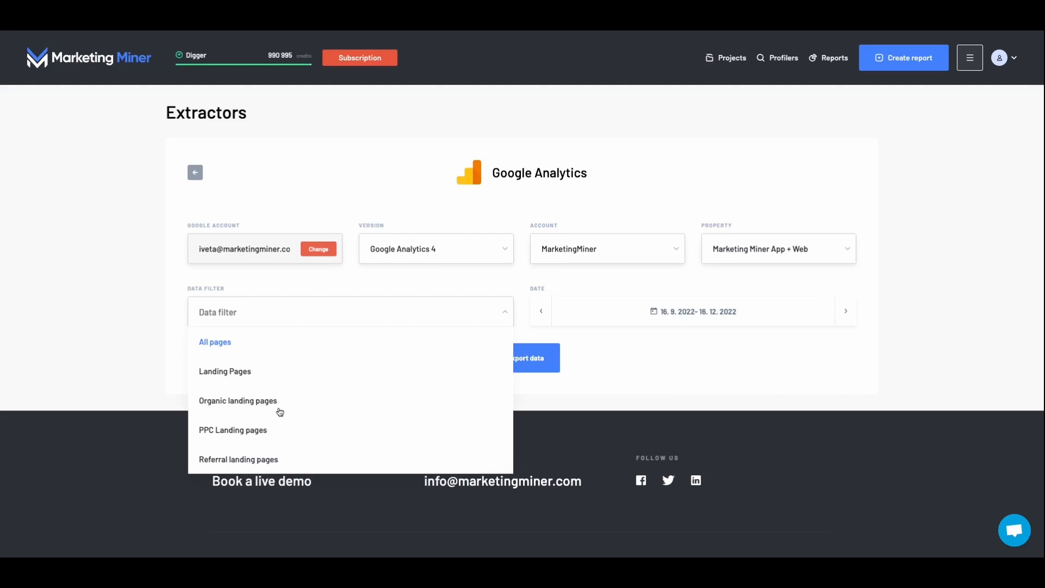
mouse_move(232, 453)
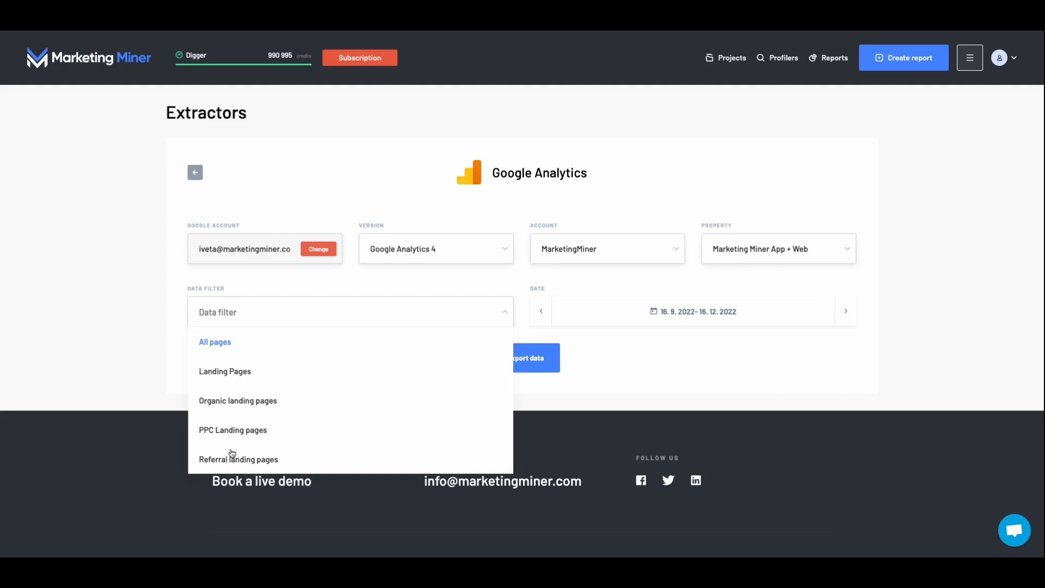
mouse_move(242, 463)
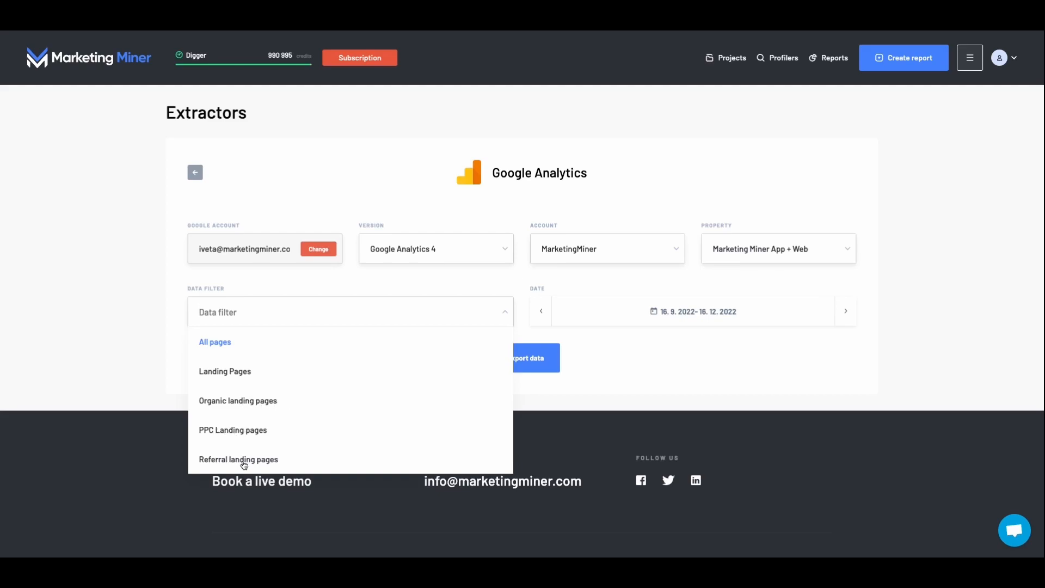
mouse_move(363, 281)
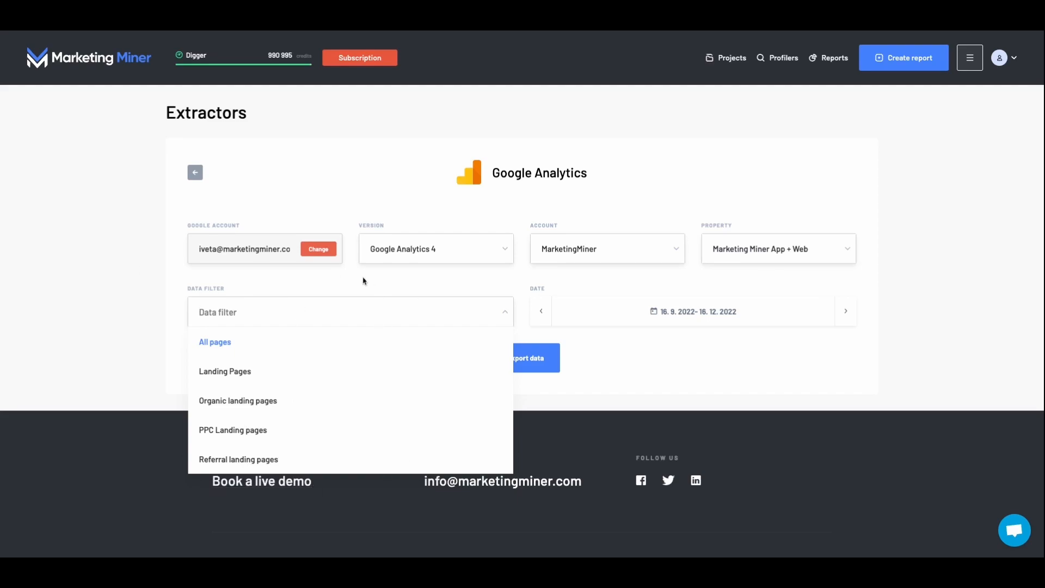
click(224, 371)
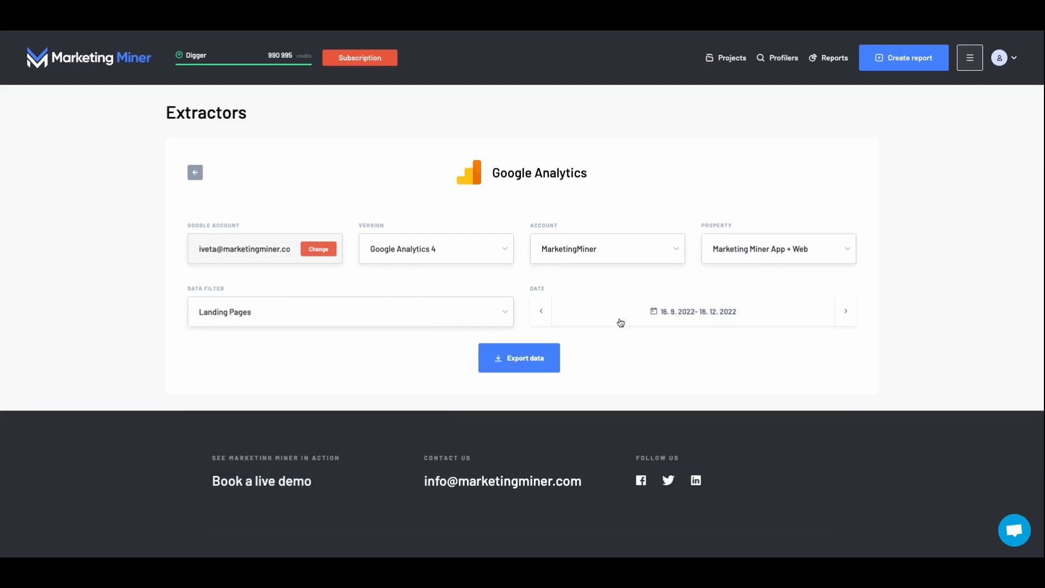
click(697, 312)
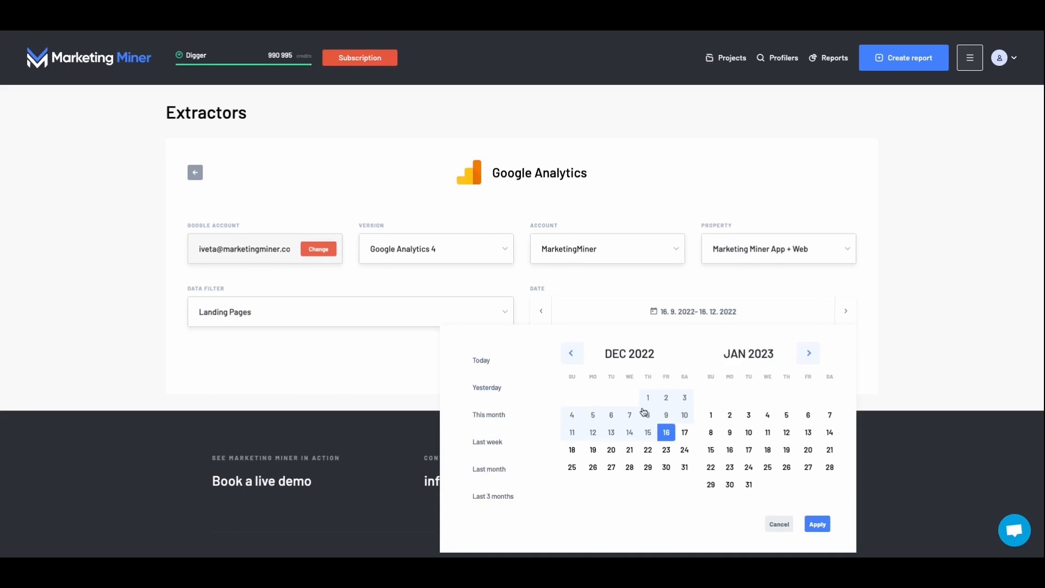
click(817, 523)
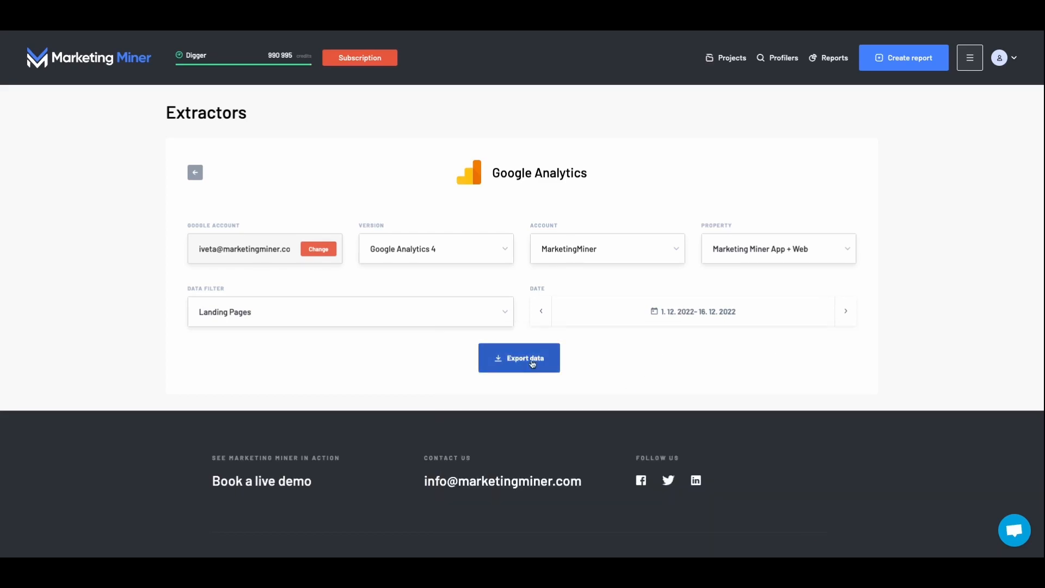
click(518, 358)
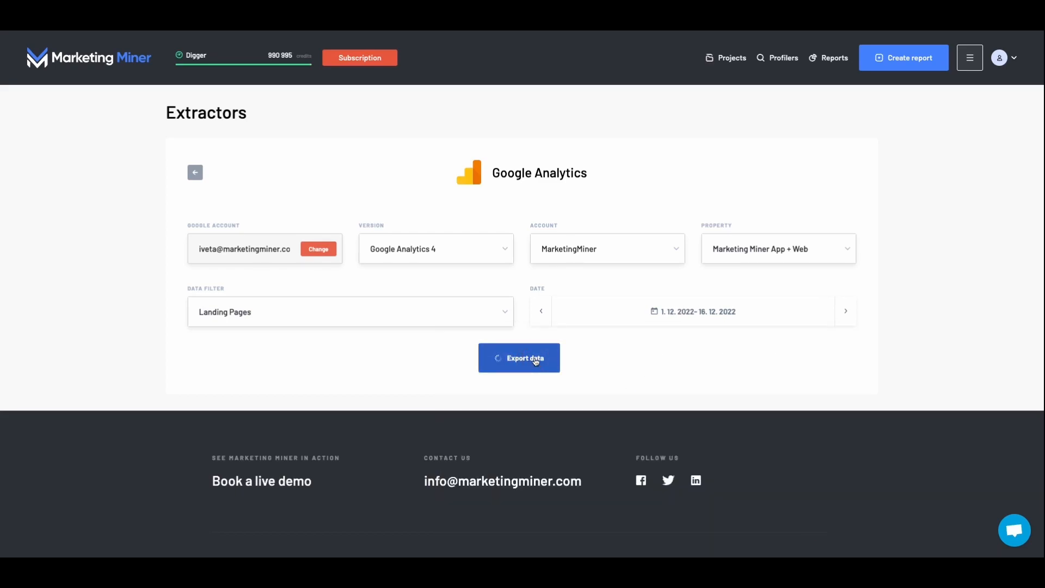
click(195, 172)
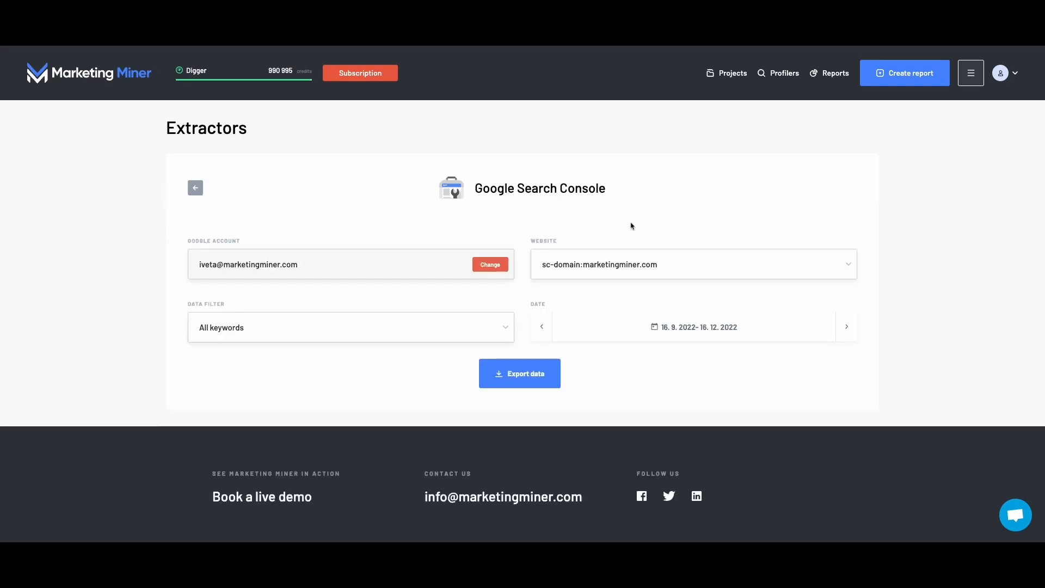
mouse_move(149, 297)
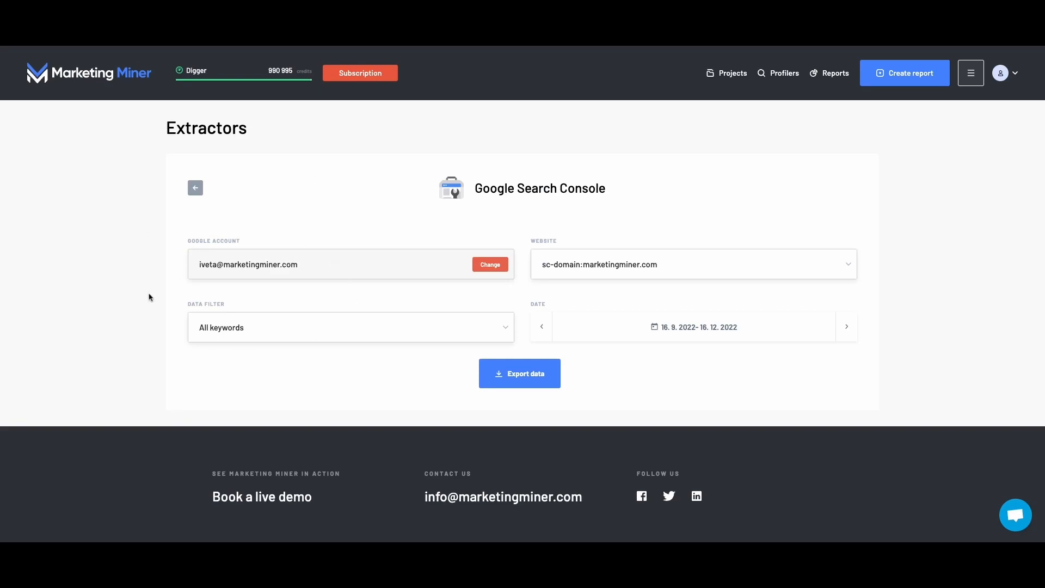
mouse_move(515, 287)
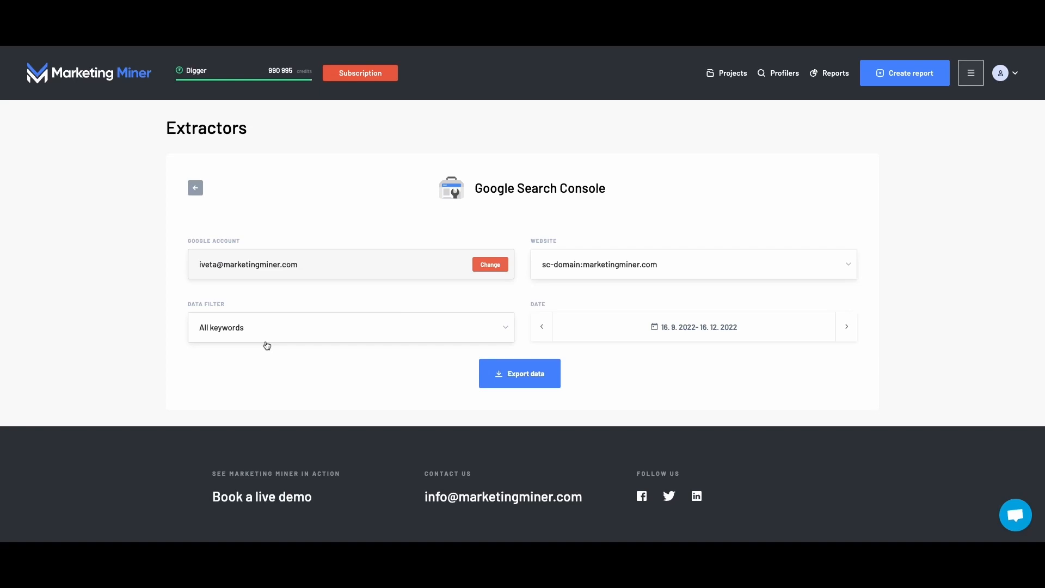
Step: Choose 'All keywords and Landing pages' from the Search Console Data filter list
click(351, 327)
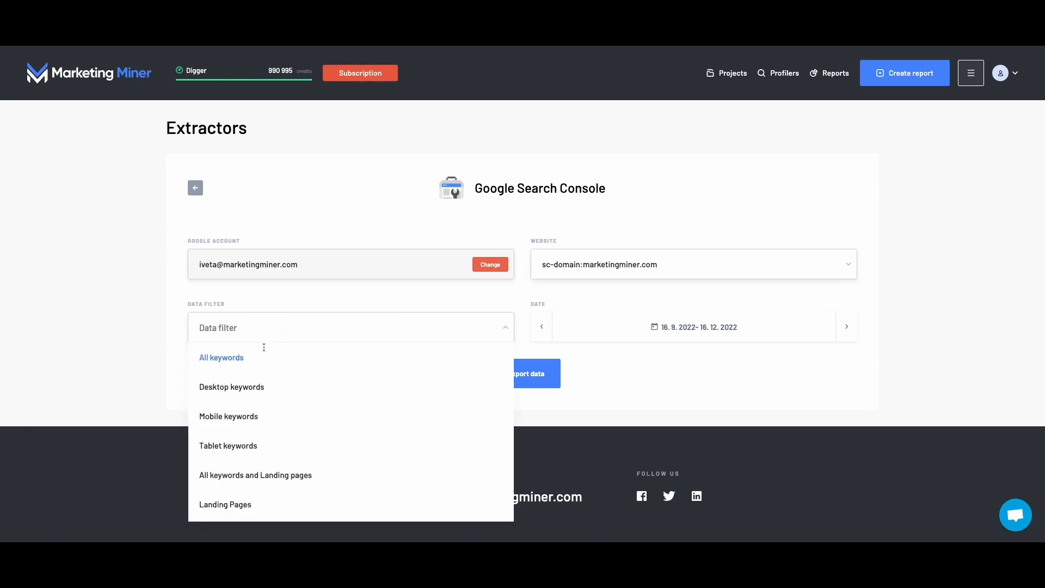
mouse_move(248, 398)
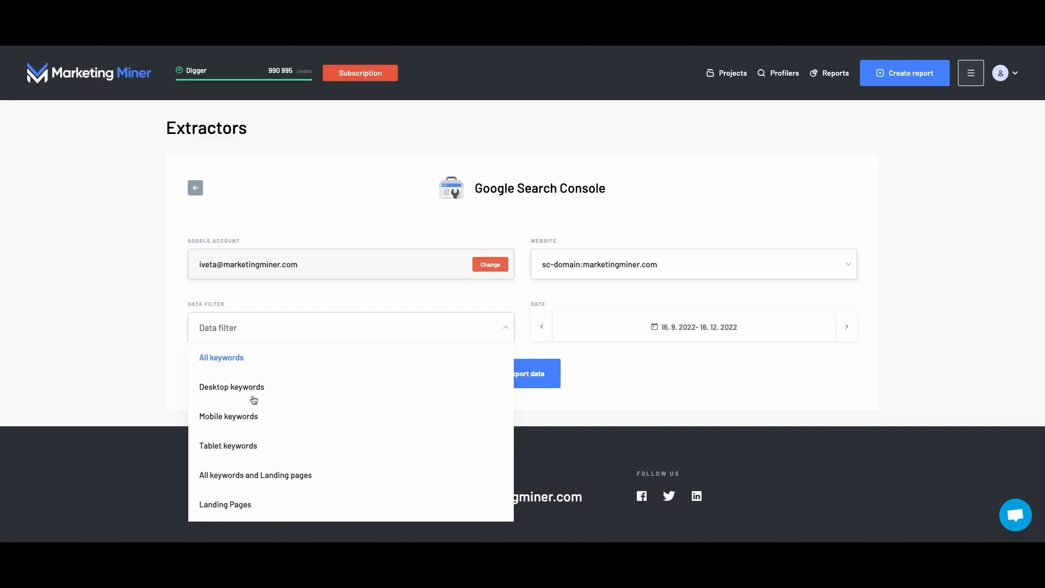
mouse_move(253, 403)
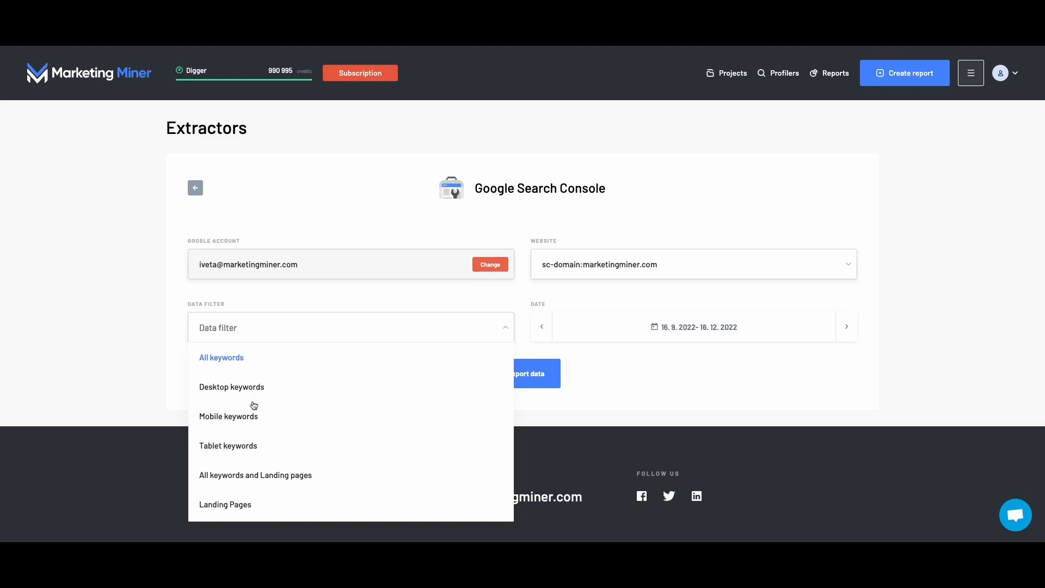
mouse_move(253, 450)
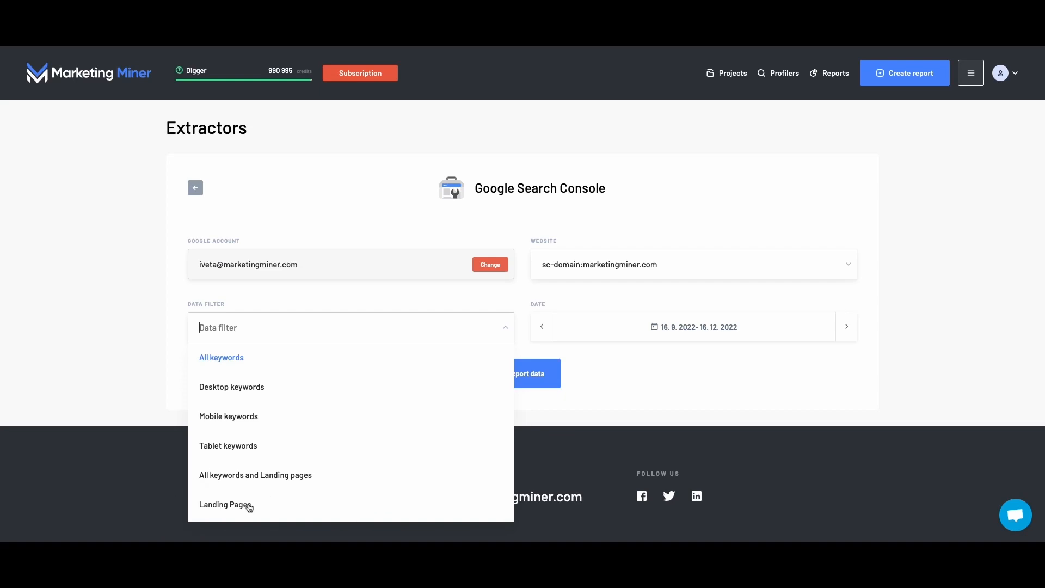
click(256, 475)
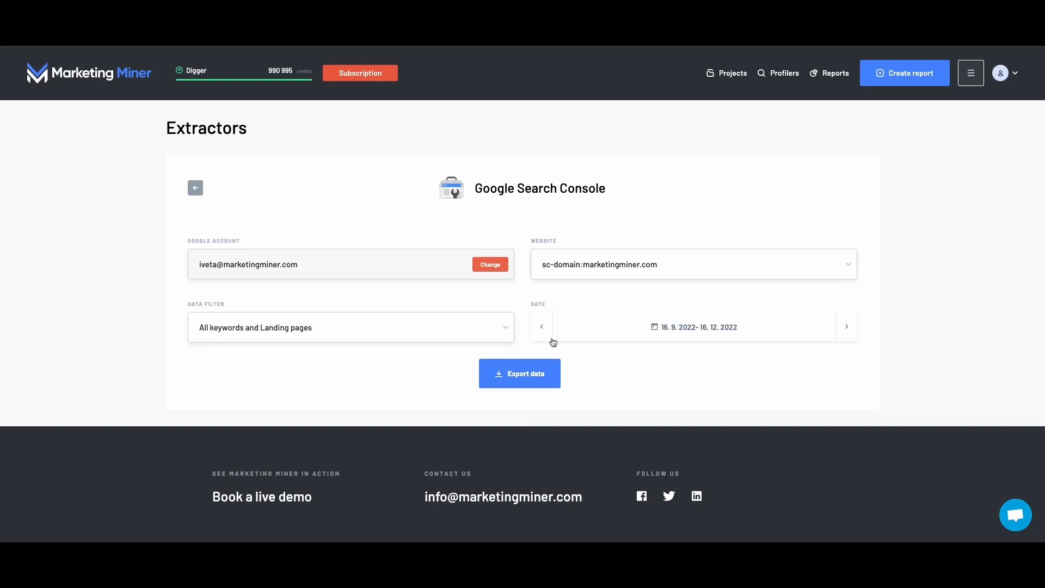
mouse_move(678, 273)
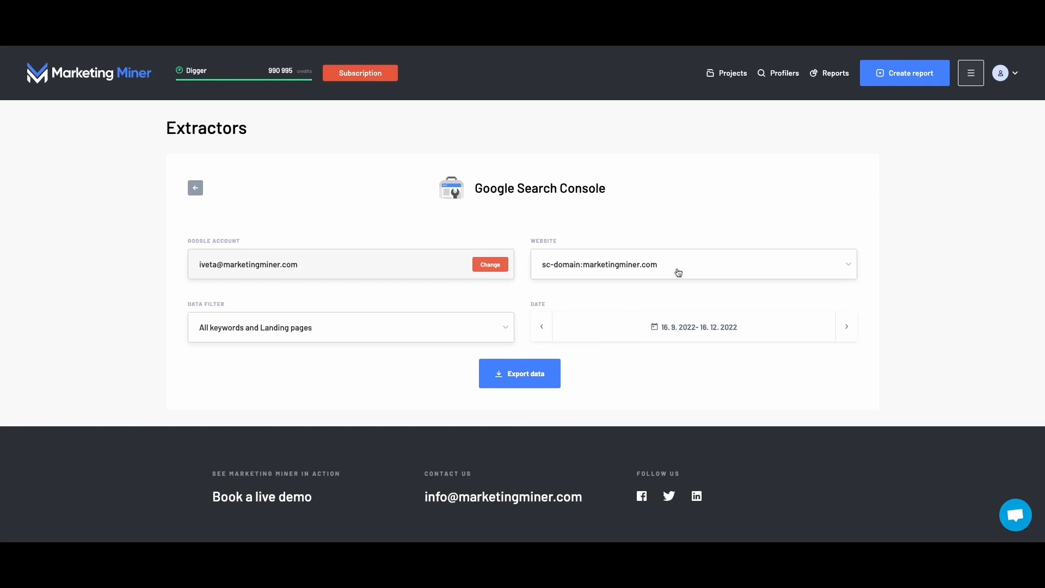